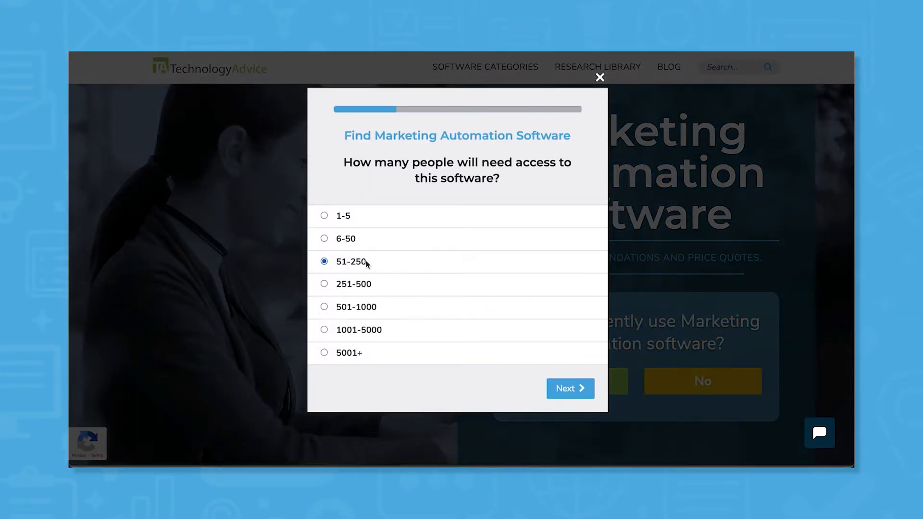
Answer the software-finder quiz with 51-250 users, Construction industry and Analytics / Reports.
click(570, 388)
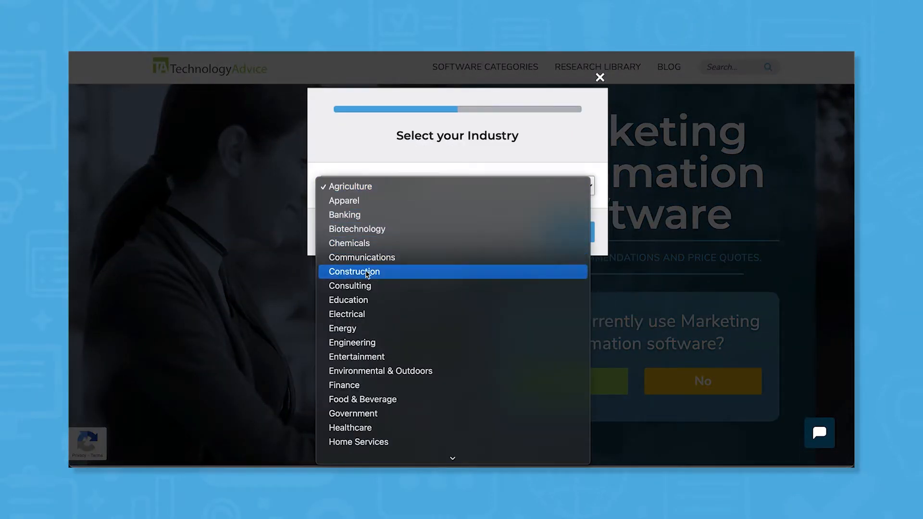
click(354, 272)
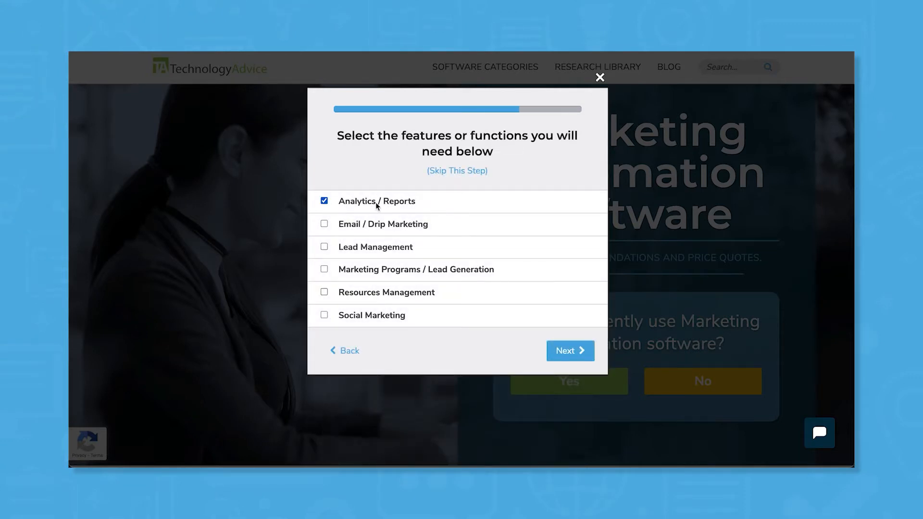
click(324, 269)
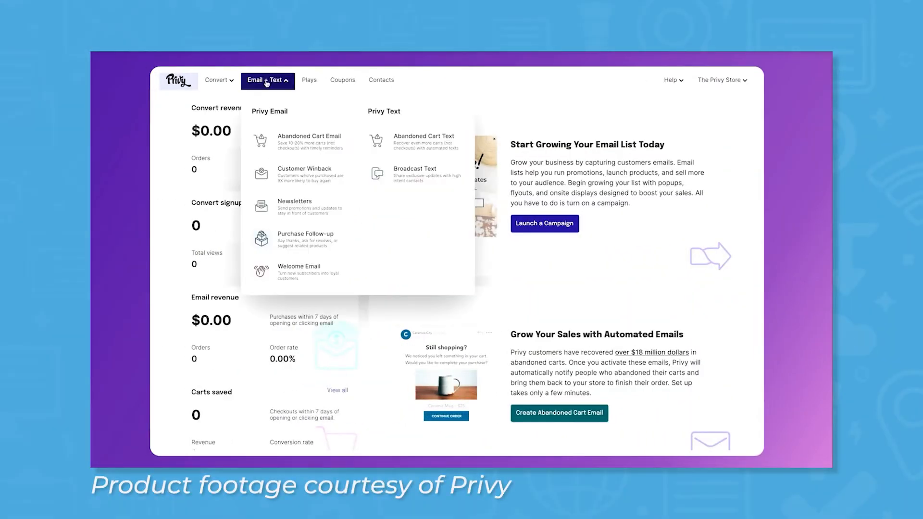
Start a newsletter under Email + Text > Newsletters and load a ready-made template.
click(295, 201)
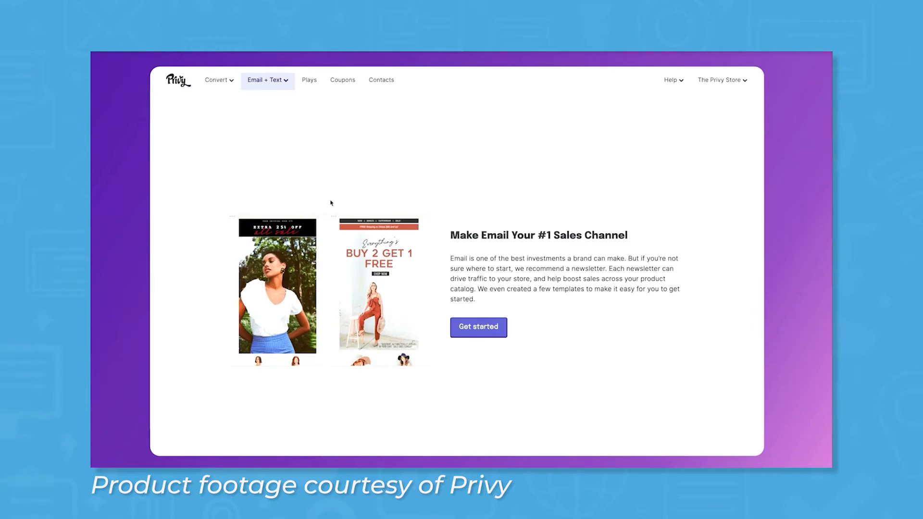
click(479, 327)
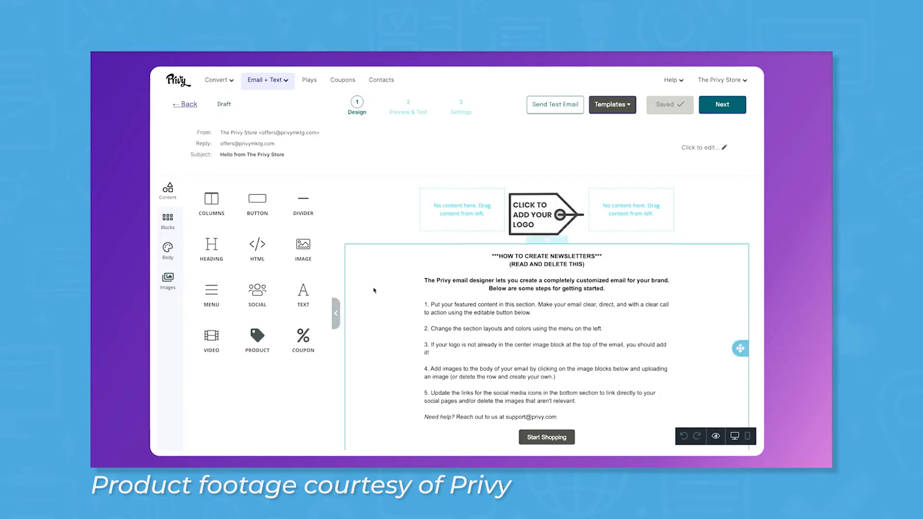
click(537, 214)
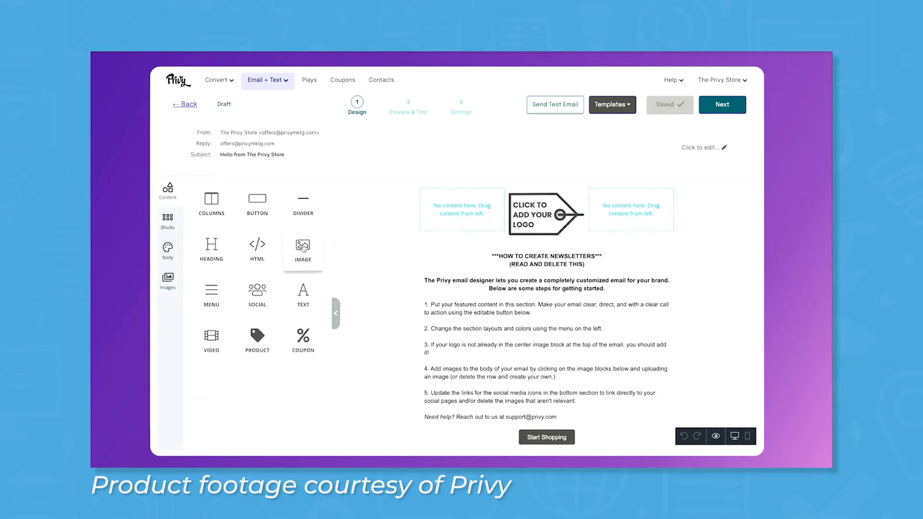
click(612, 104)
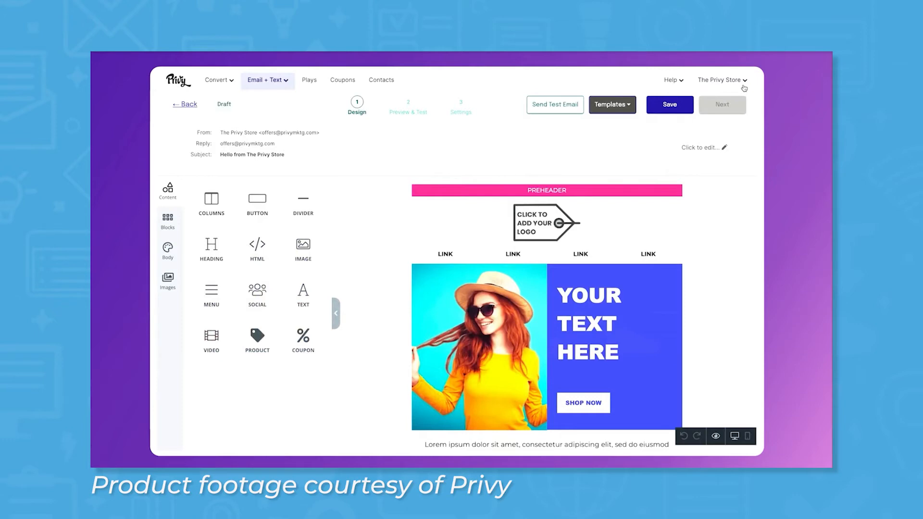
mouse_move(522, 288)
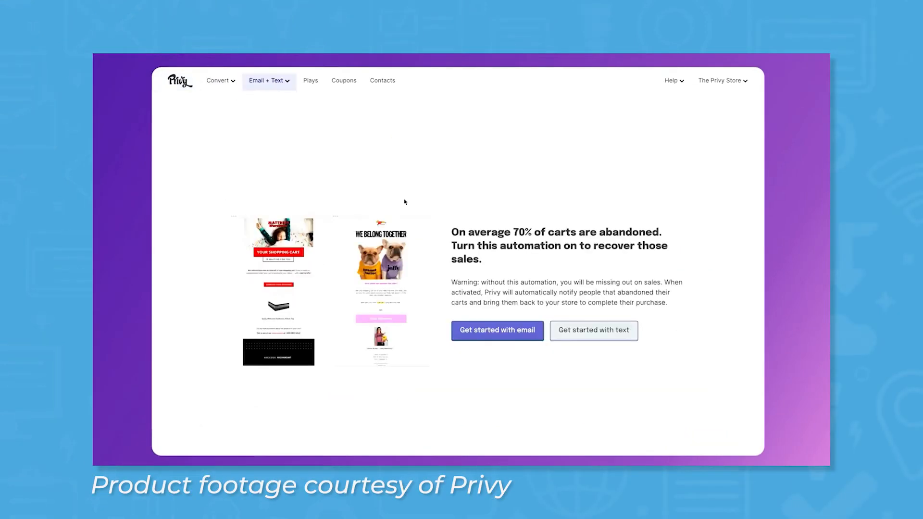
Start an abandoned-cart email draft and scroll through its layout.
click(498, 331)
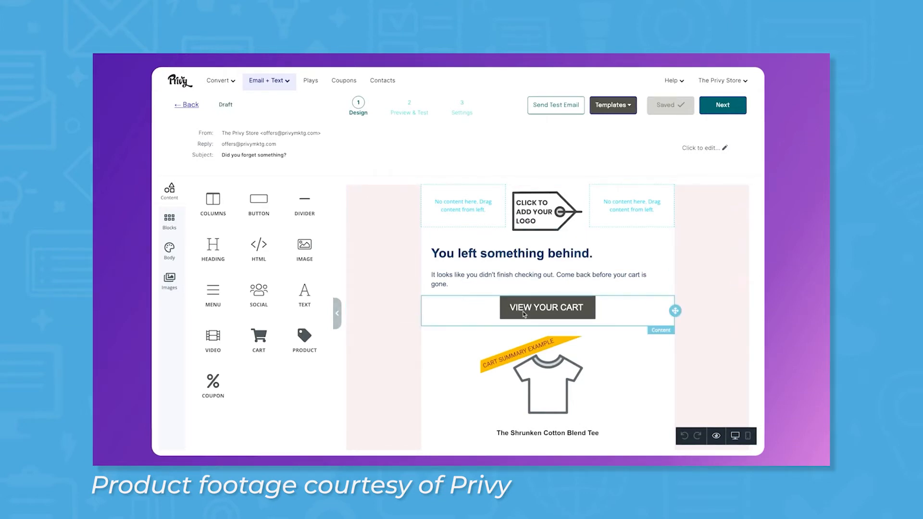
scroll(down, 3)
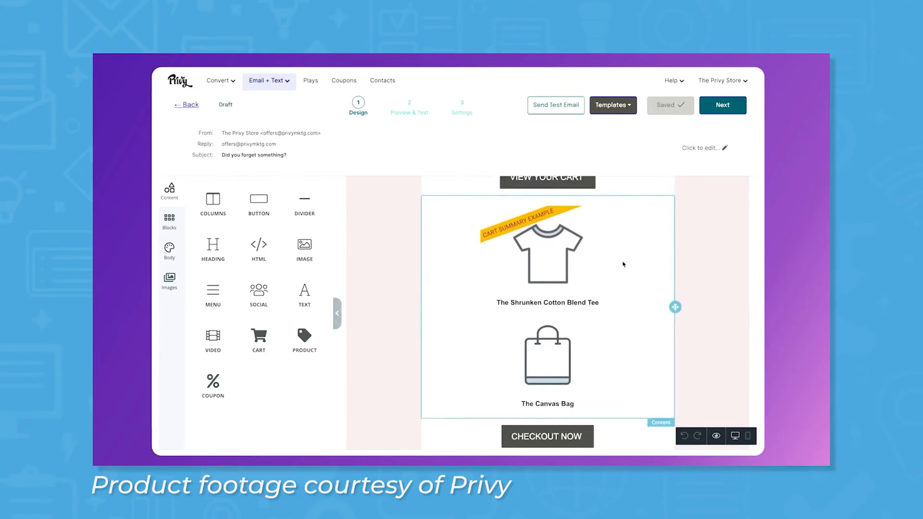
mouse_move(470, 359)
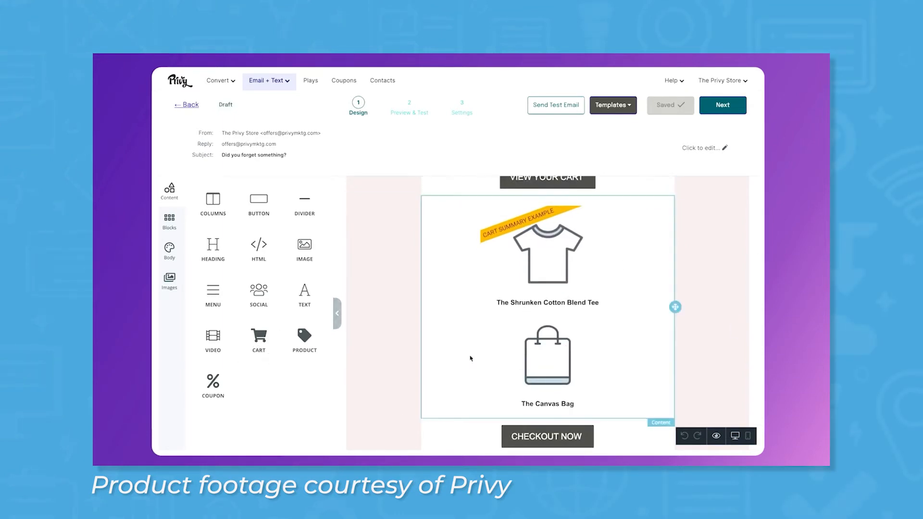
scroll(down, 3)
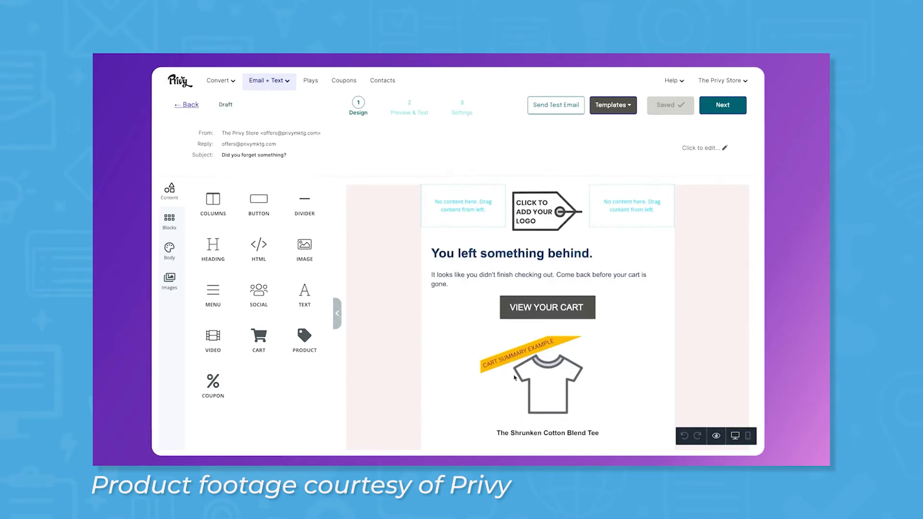
Edit the 'You left something behind' heading and preview the email.
click(530, 254)
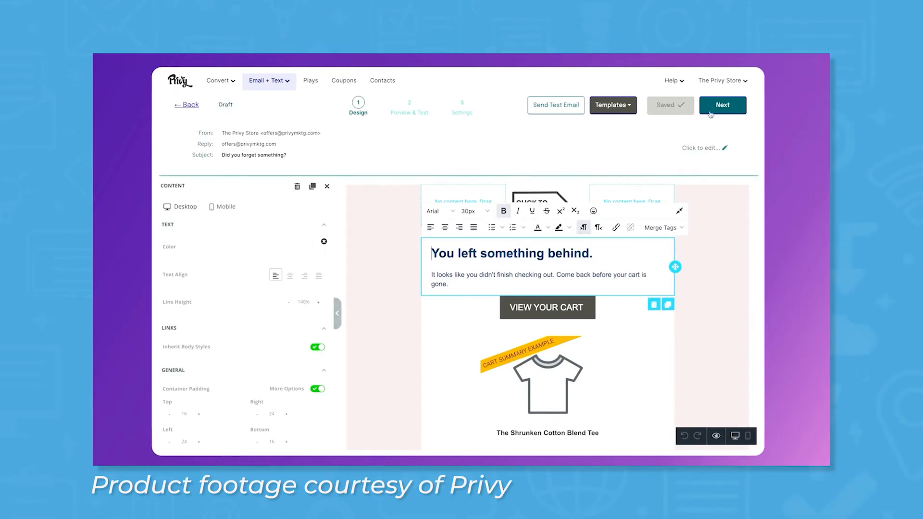
click(723, 105)
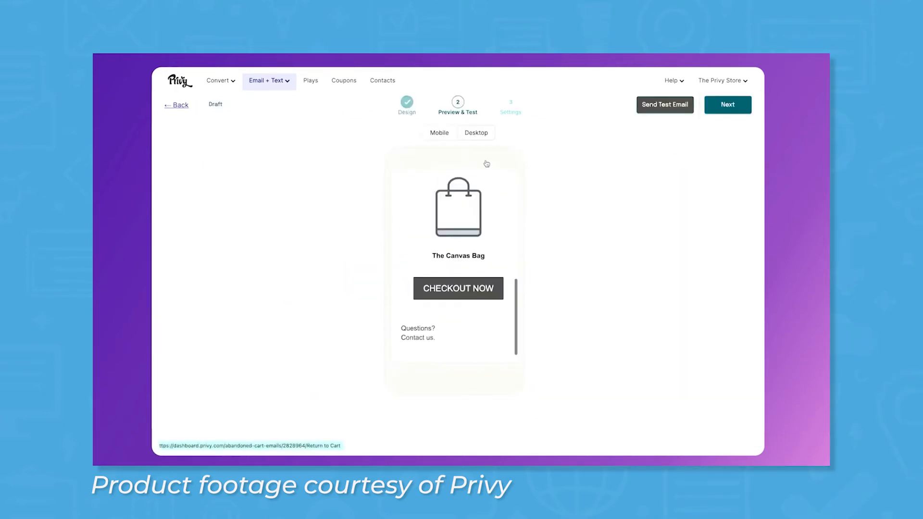
click(728, 104)
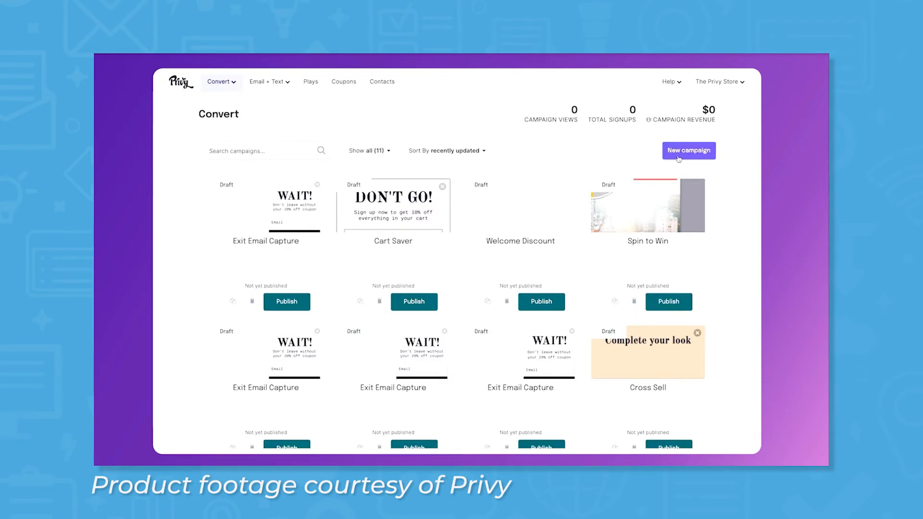
Build a custom campaign titled 'Spin to Win' with the Phone field enabled.
click(311, 81)
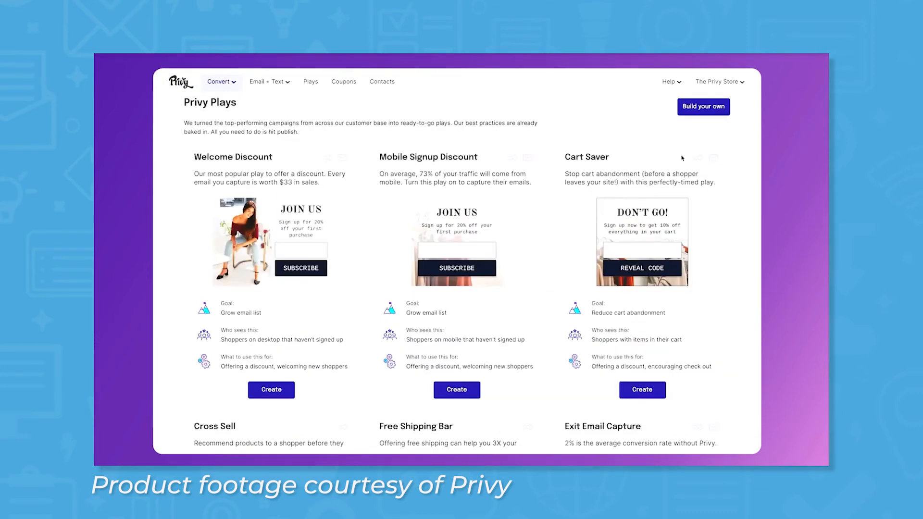
mouse_move(707, 106)
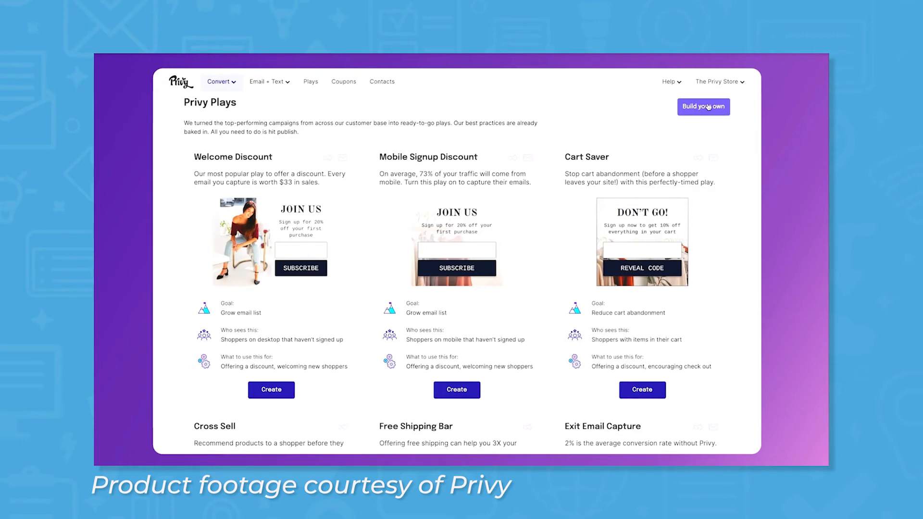
click(271, 390)
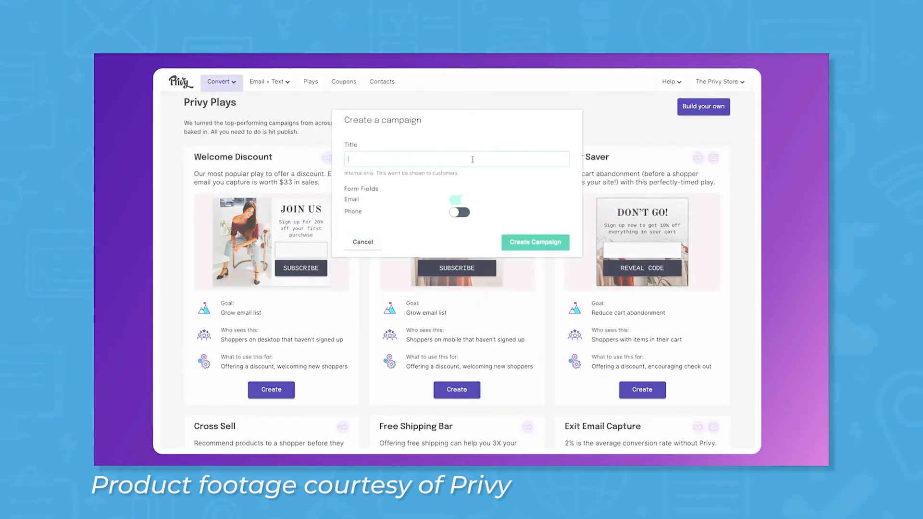
text(Spin to Win)
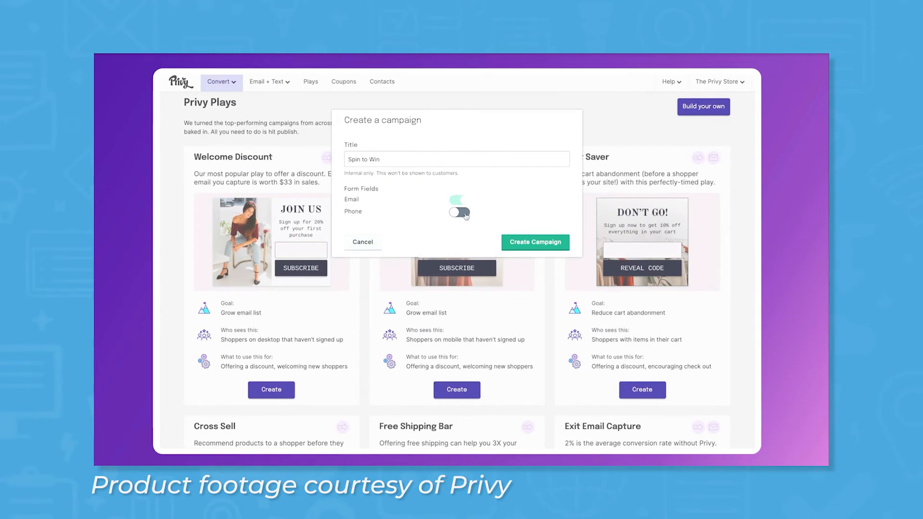
click(459, 212)
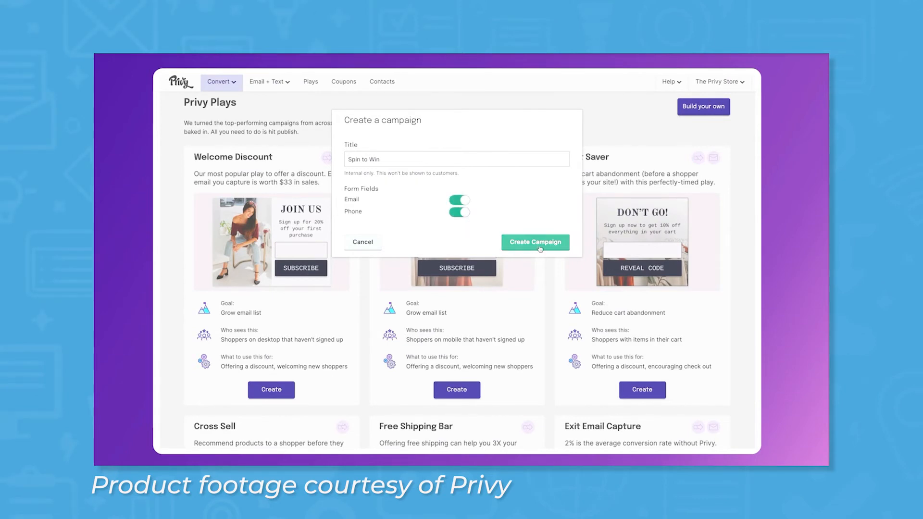
click(535, 242)
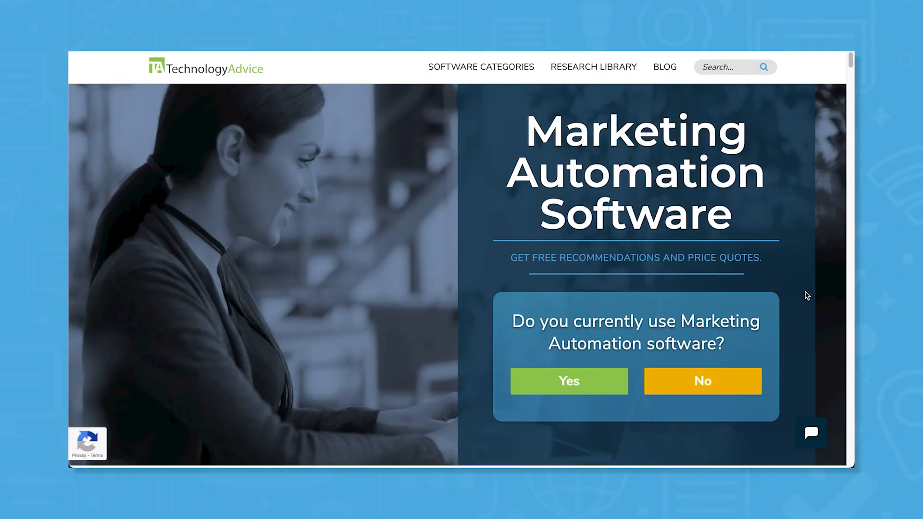
Answer No on the Marketing Automation Software page to start the recommendation quiz.
click(703, 381)
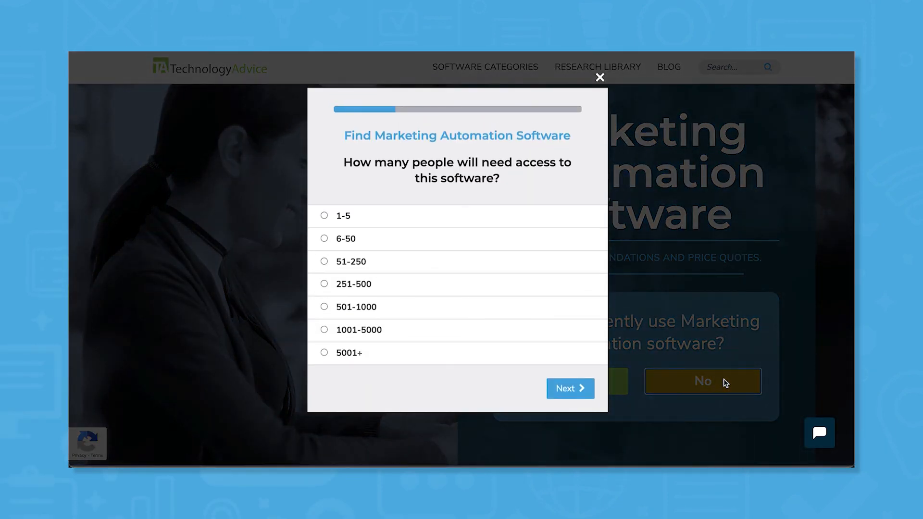